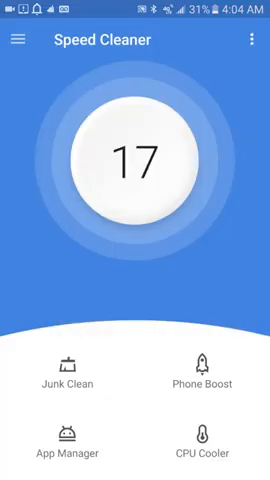
Launch CPU Cooler from the Speed Cleaner home screen to cool the 53 °C CPU
{"action": "left_click", "coordinate": [135, 165]}
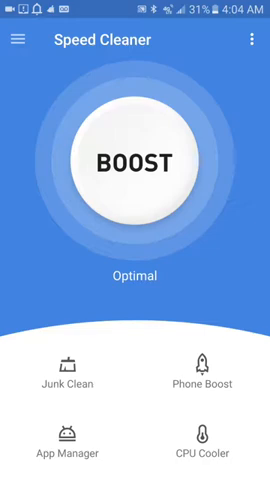
{"action": "left_click", "coordinate": [199, 437]}
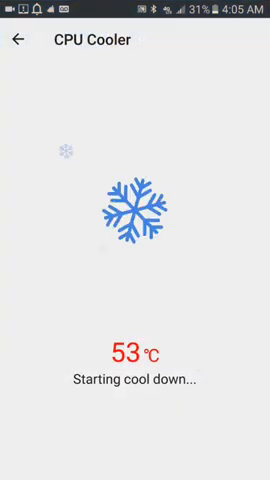